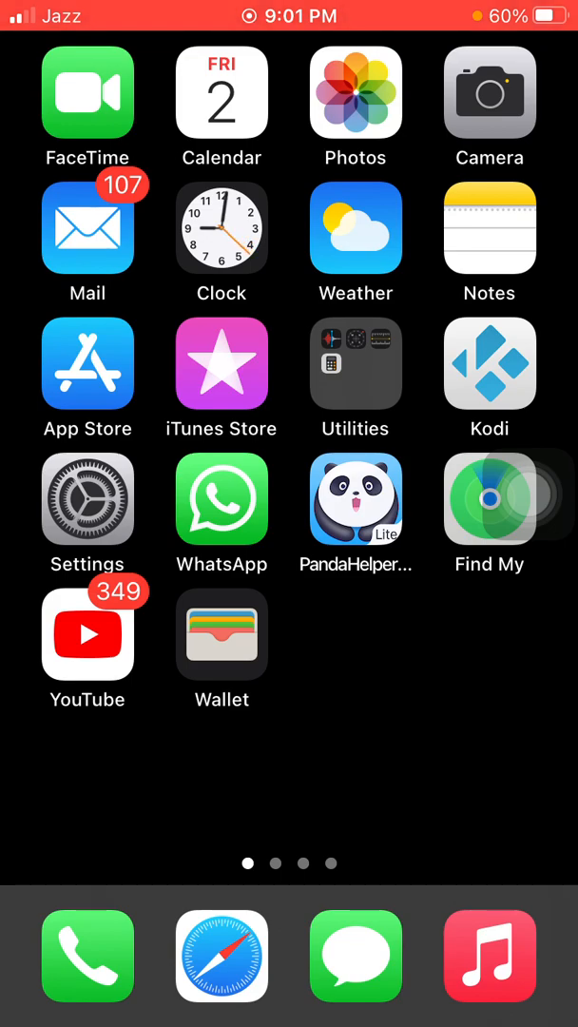
Step: Turn off Private Address for the joined HaRoOn Wi-Fi network
{"action": "left_click", "coordinate": [88, 498]}
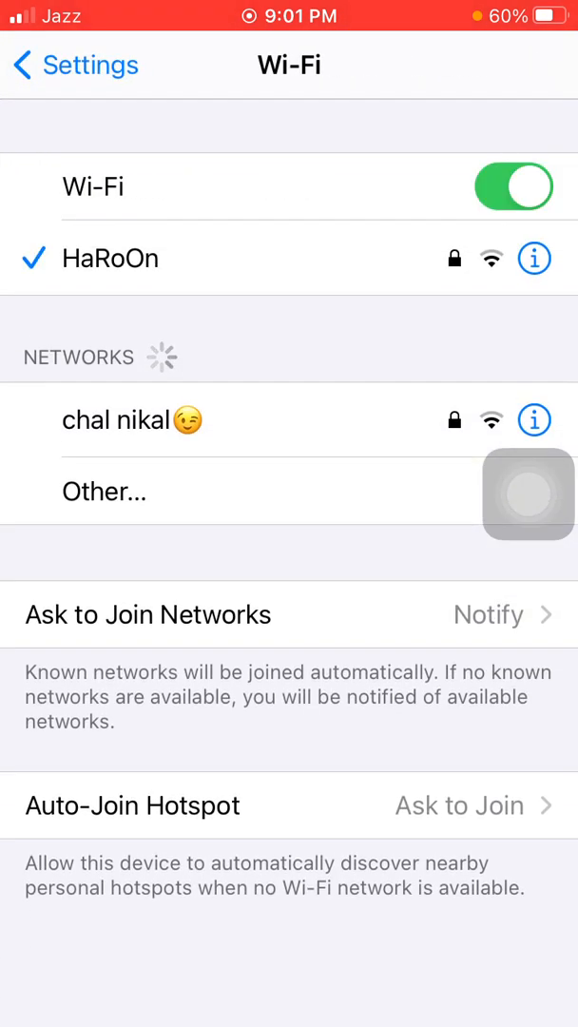
{"action": "left_click", "coordinate": [534, 259]}
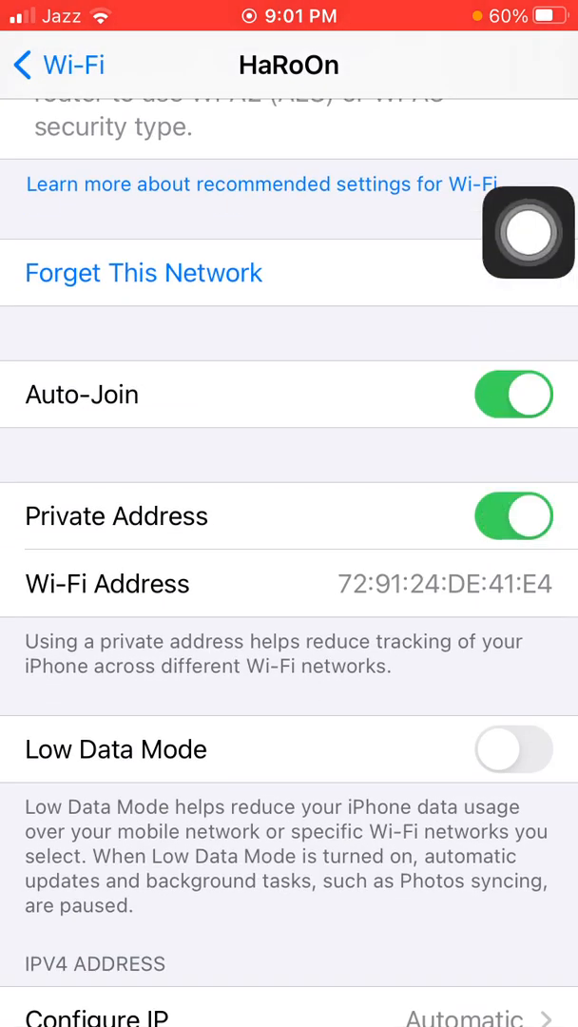
{"action": "left_click", "coordinate": [514, 516]}
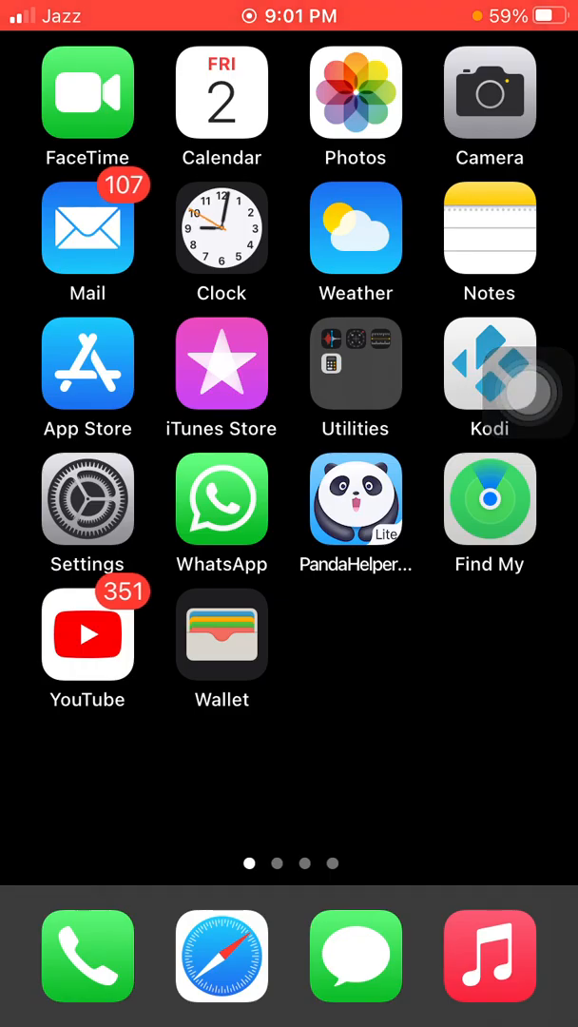
Step: Switch Airplane Mode on, then off again, and return to the home screen
{"action": "left_click", "coordinate": [88, 514]}
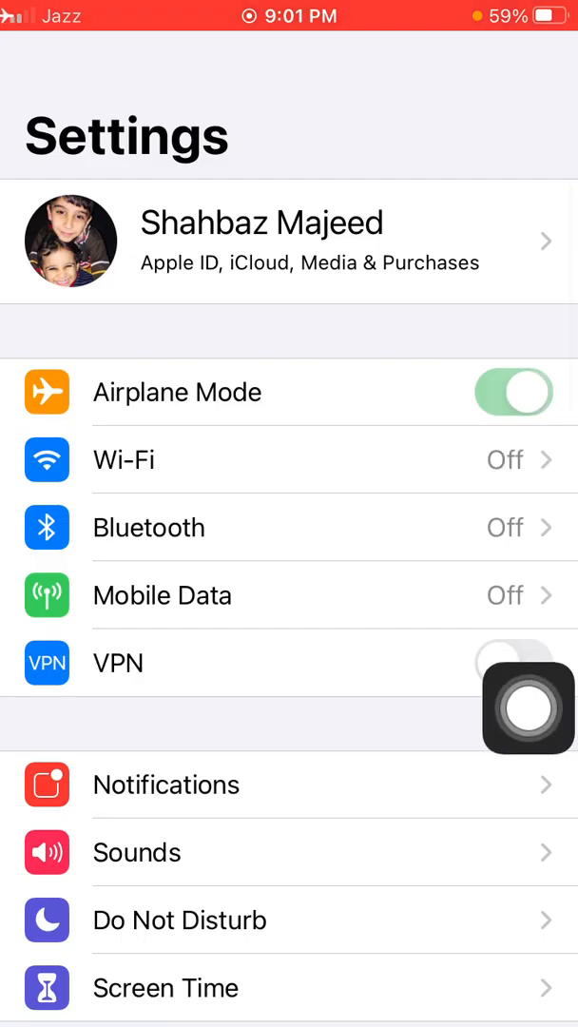
{"action": "left_click", "coordinate": [514, 392]}
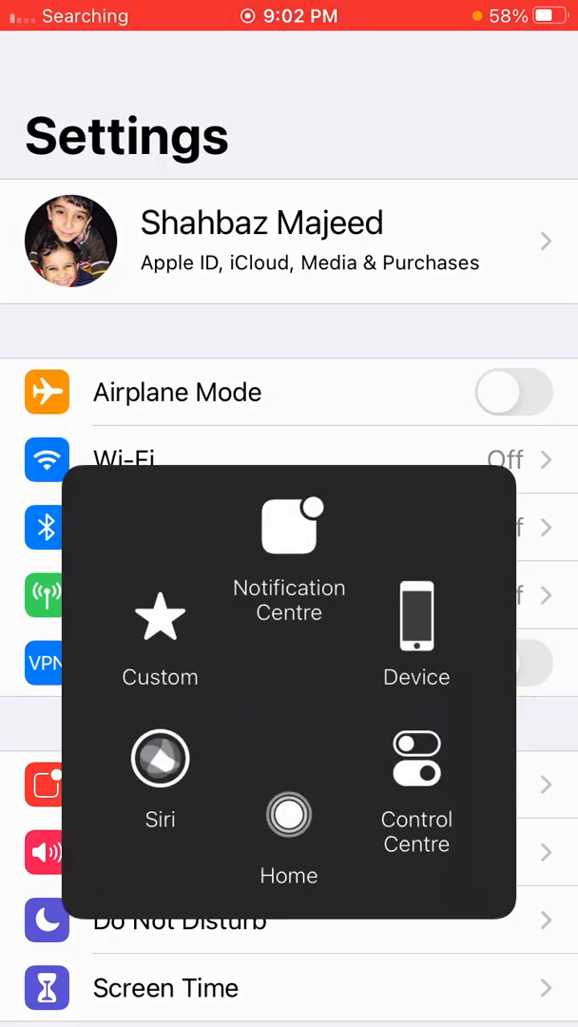
{"action": "left_click", "coordinate": [289, 814]}
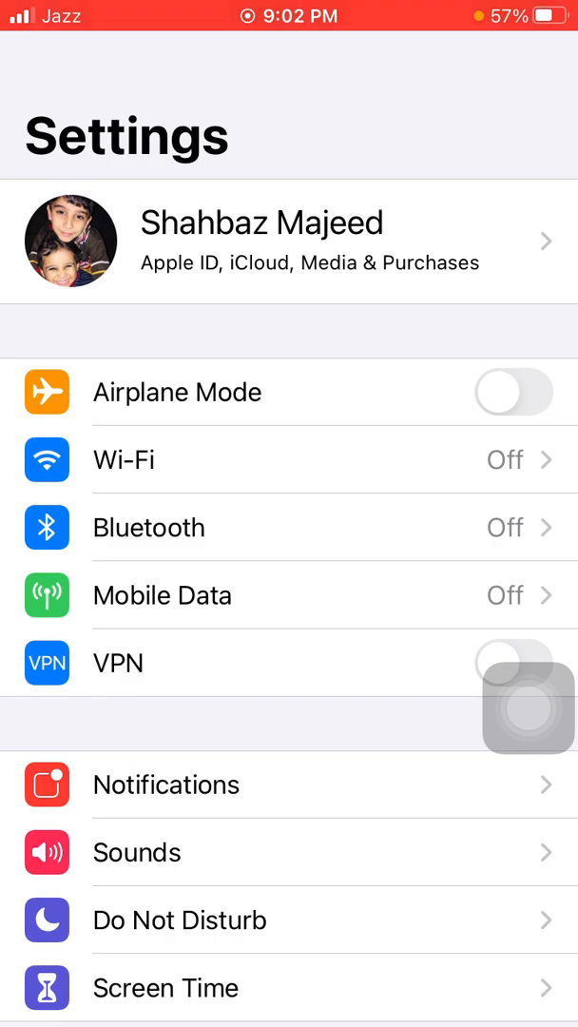
{"action": "left_click", "coordinate": [124, 460]}
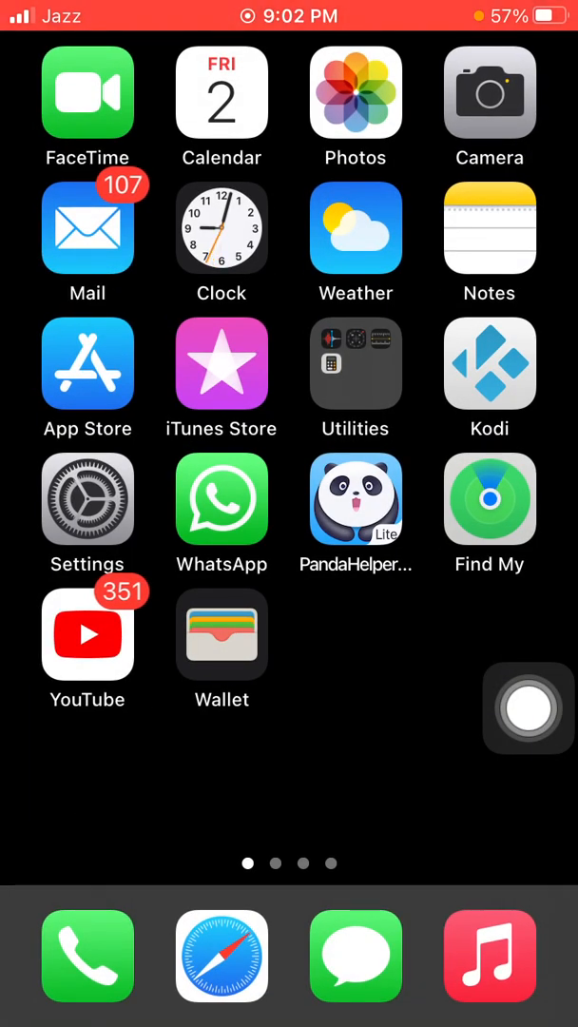
Step: Reset Network Settings from General > Reset and confirm the prompt
{"action": "left_click", "coordinate": [87, 498]}
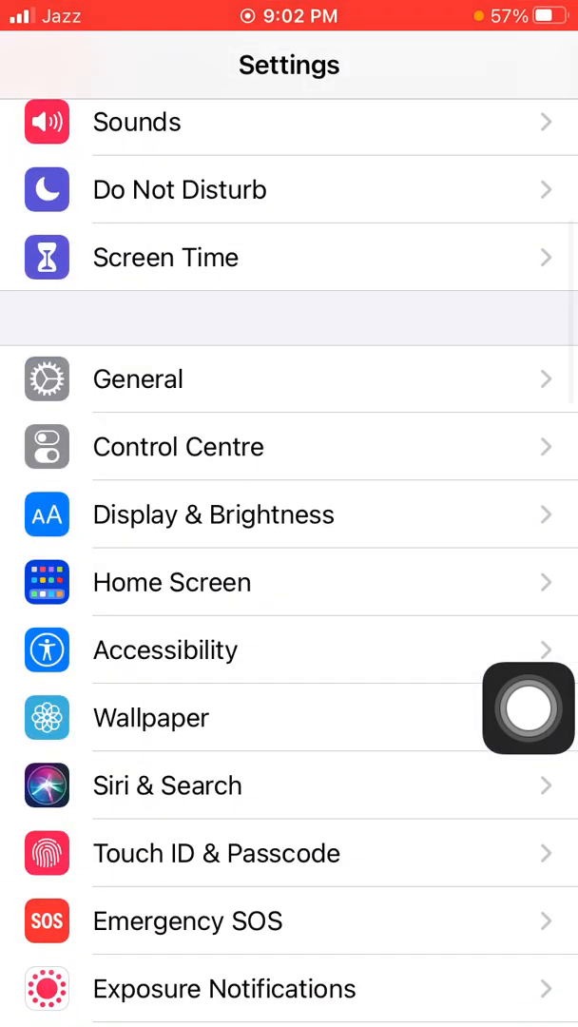
{"action": "left_click", "coordinate": [137, 378]}
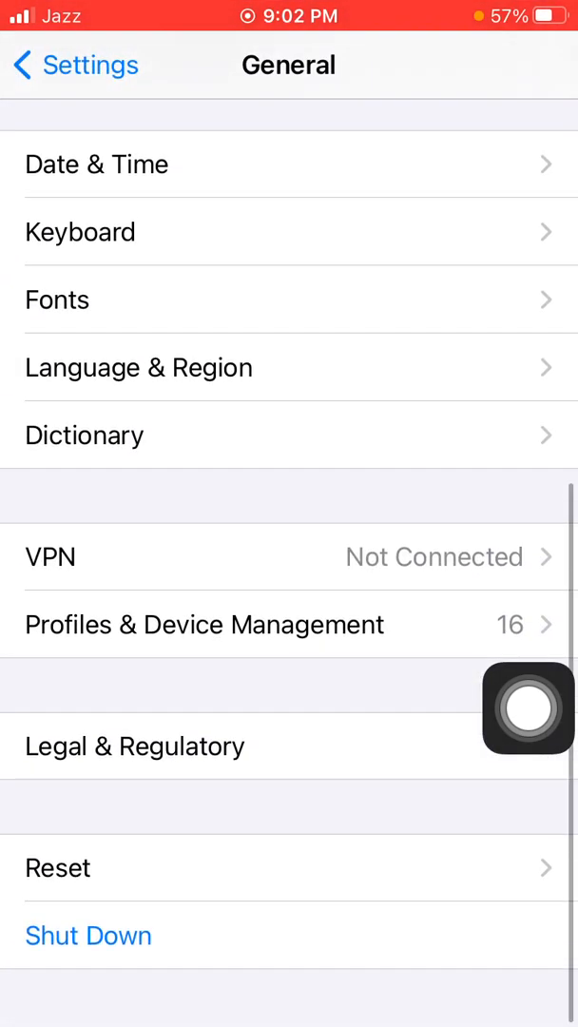
{"action": "left_click", "coordinate": [59, 867]}
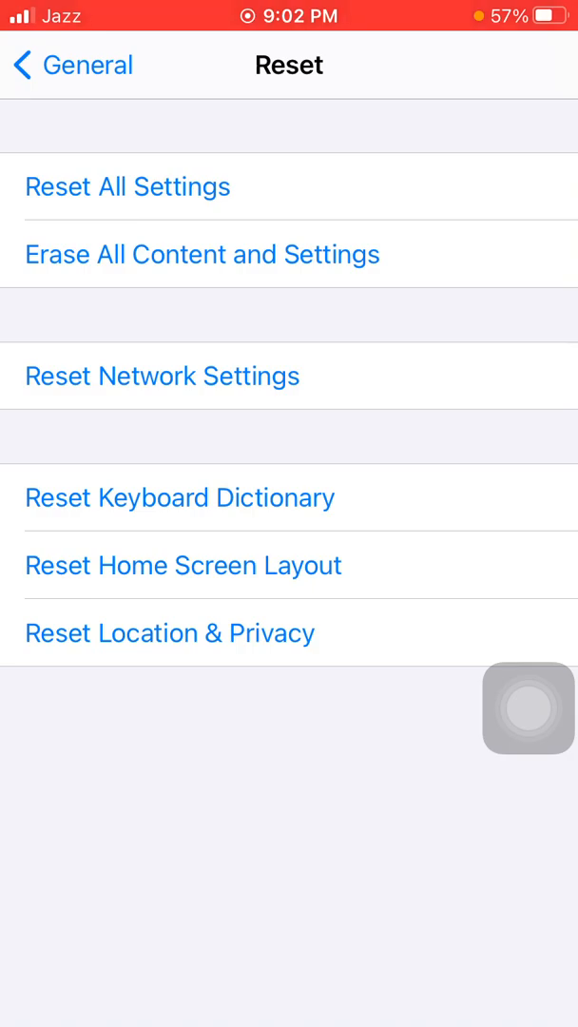
{"action": "left_click", "coordinate": [202, 255]}
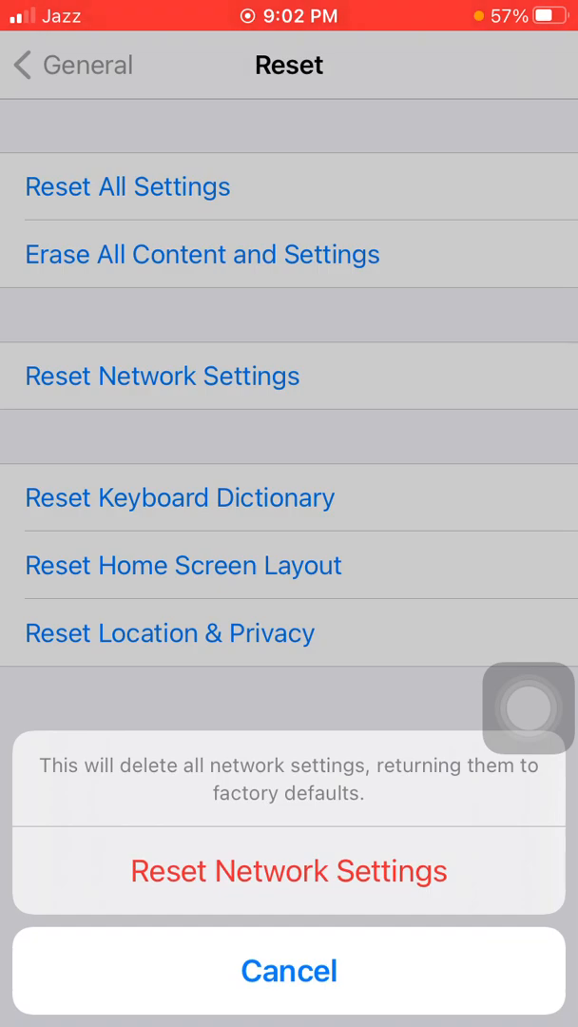
{"action": "left_click", "coordinate": [290, 970]}
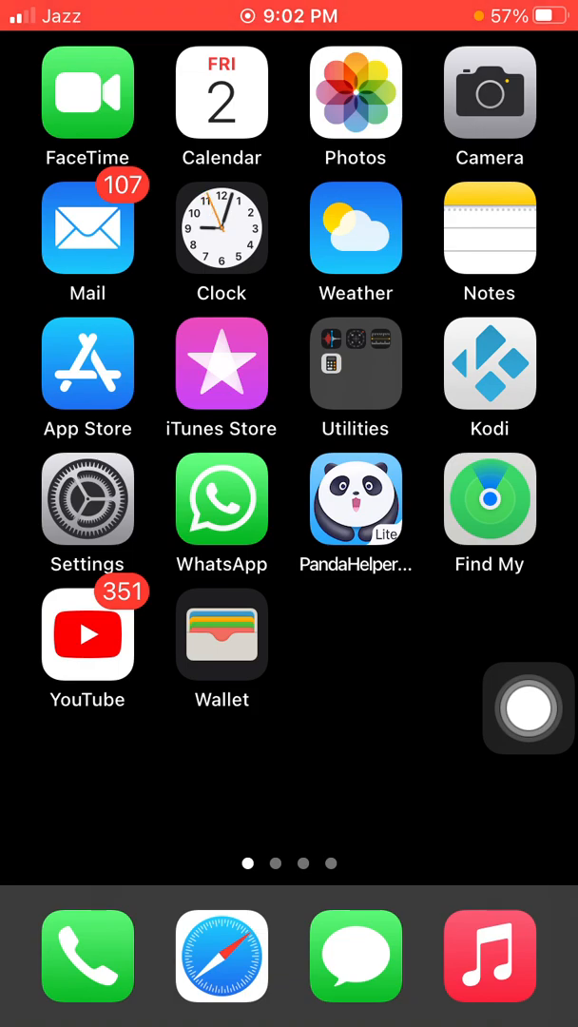
Step: Turn Wi-Fi back on so the phone rejoins the network
{"action": "left_click", "coordinate": [88, 498]}
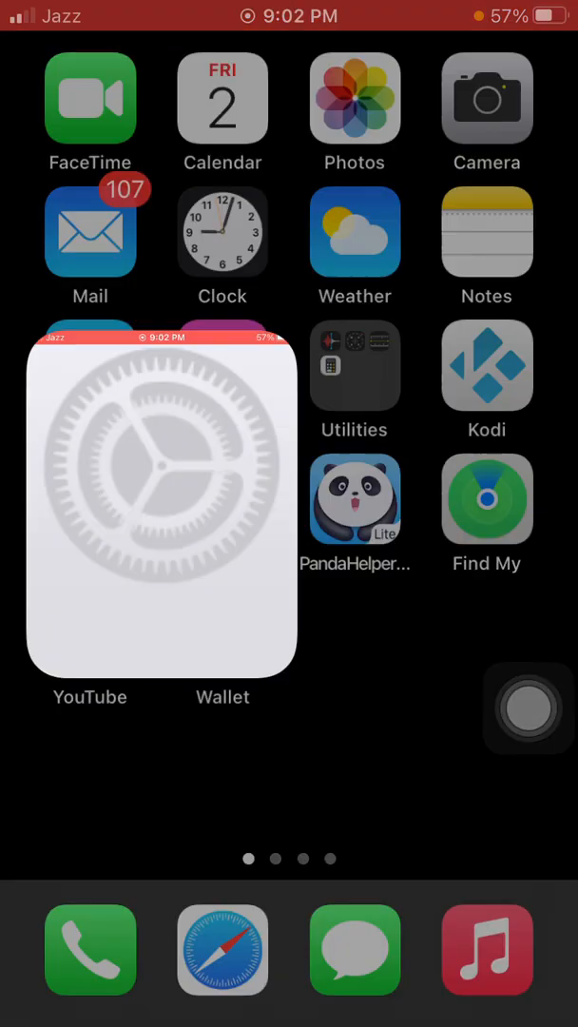
{"action": "left_click", "coordinate": [160, 509]}
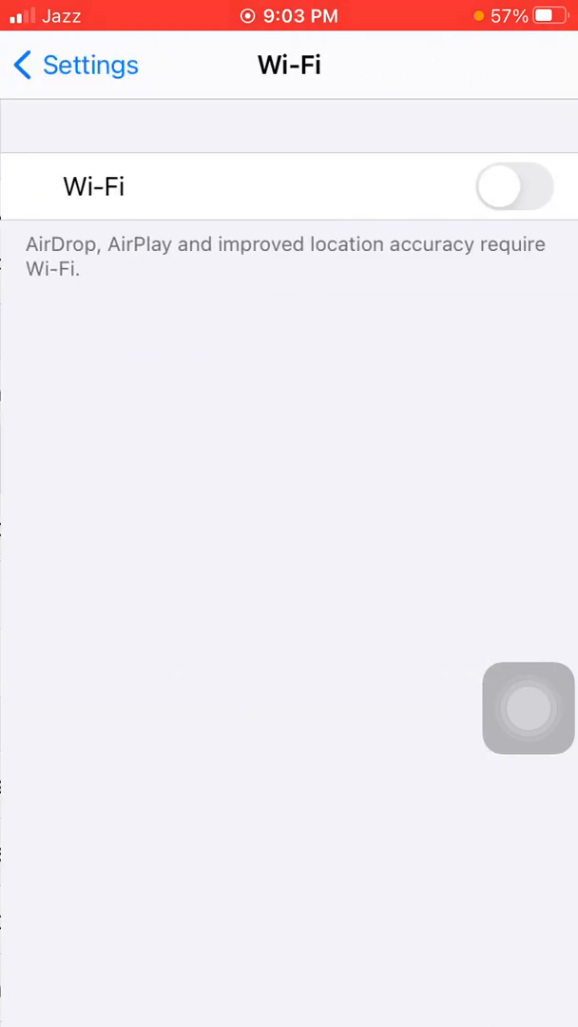
{"action": "left_click", "coordinate": [514, 186]}
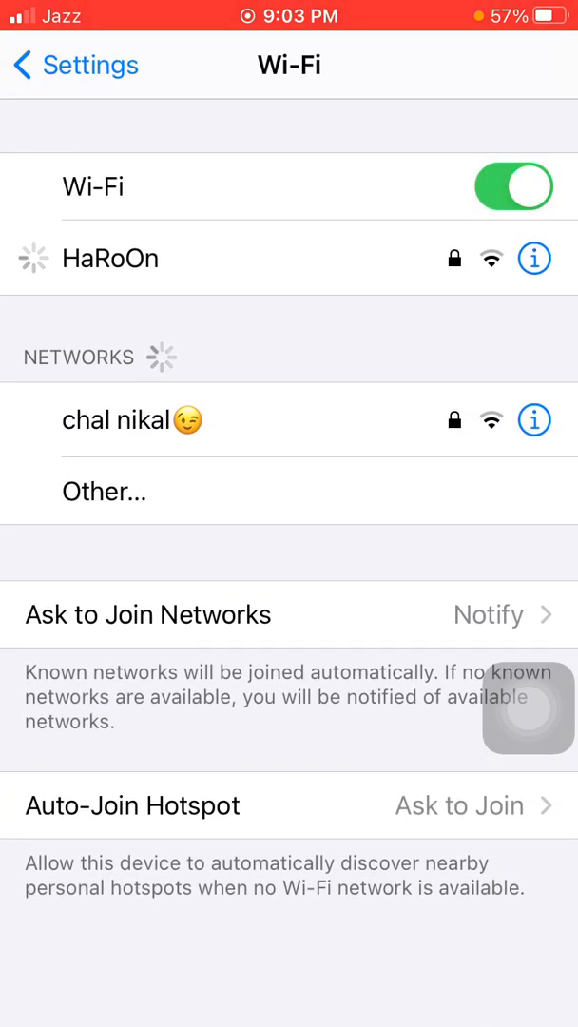
{"action": "left_click", "coordinate": [534, 259]}
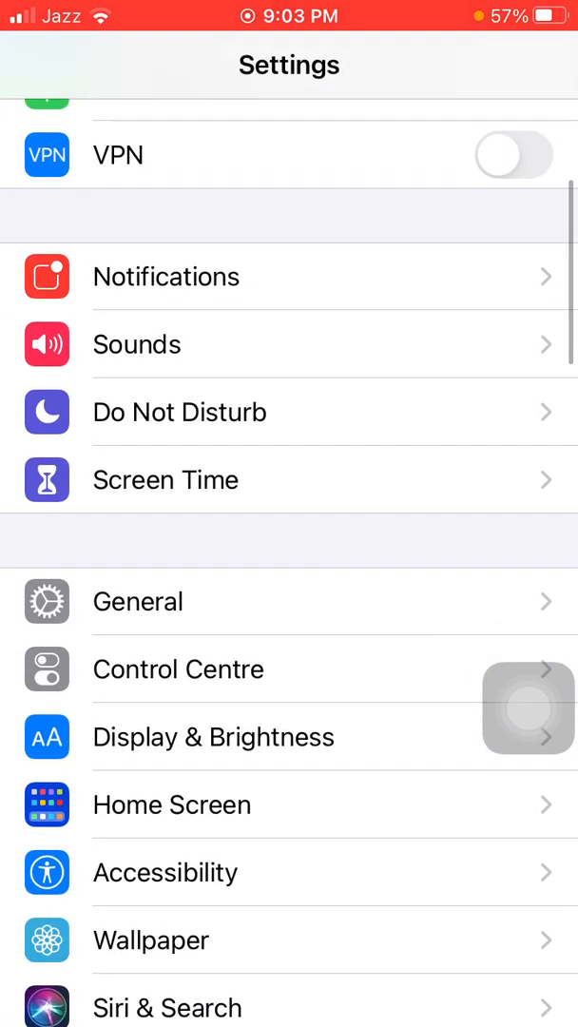
Step: Check for a Software Update under General, then return to the home screen
{"action": "left_click", "coordinate": [137, 601]}
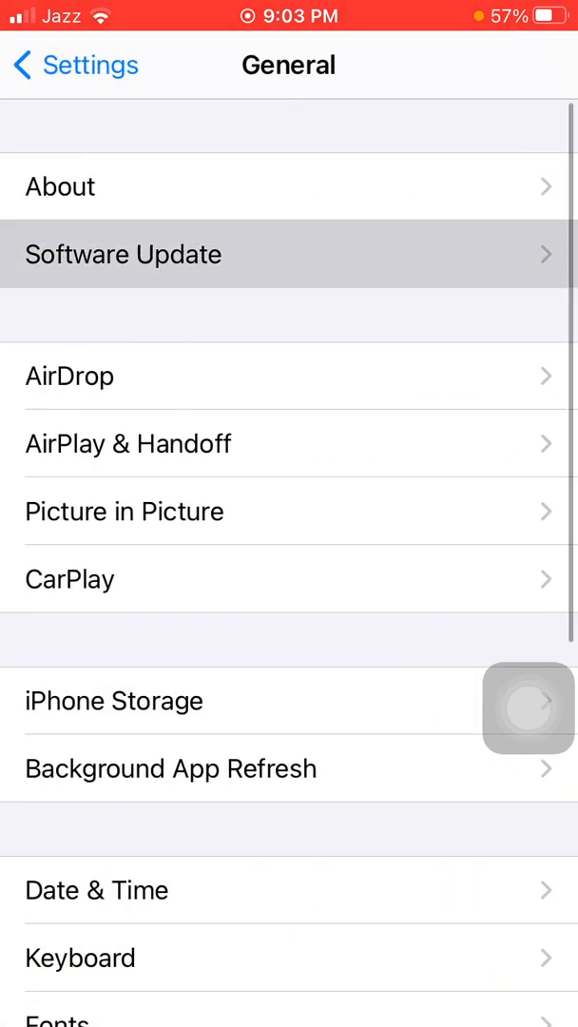
{"action": "left_click", "coordinate": [124, 255]}
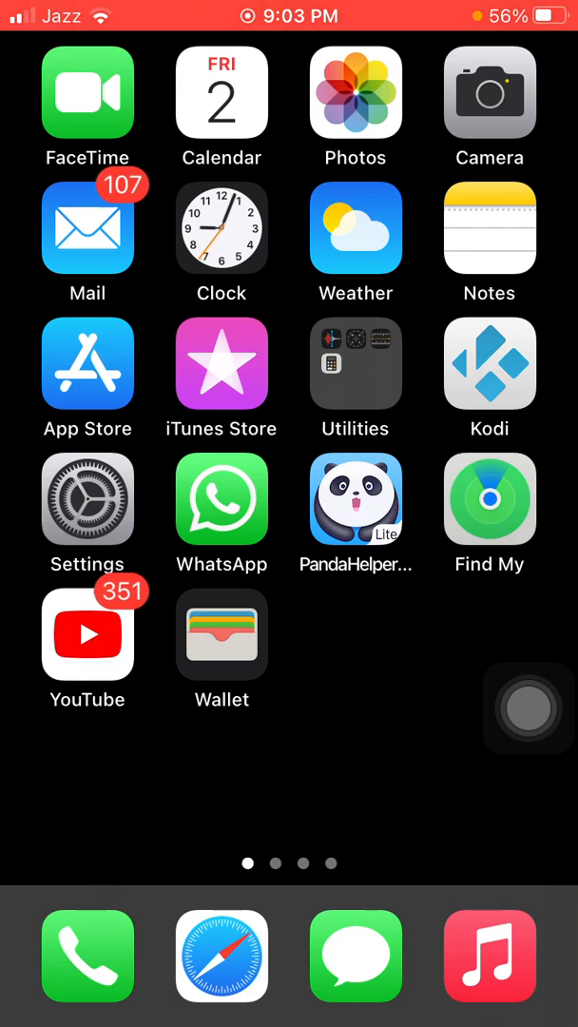
{"action": "scroll", "scroll_direction": "left", "scroll_amount": 3}
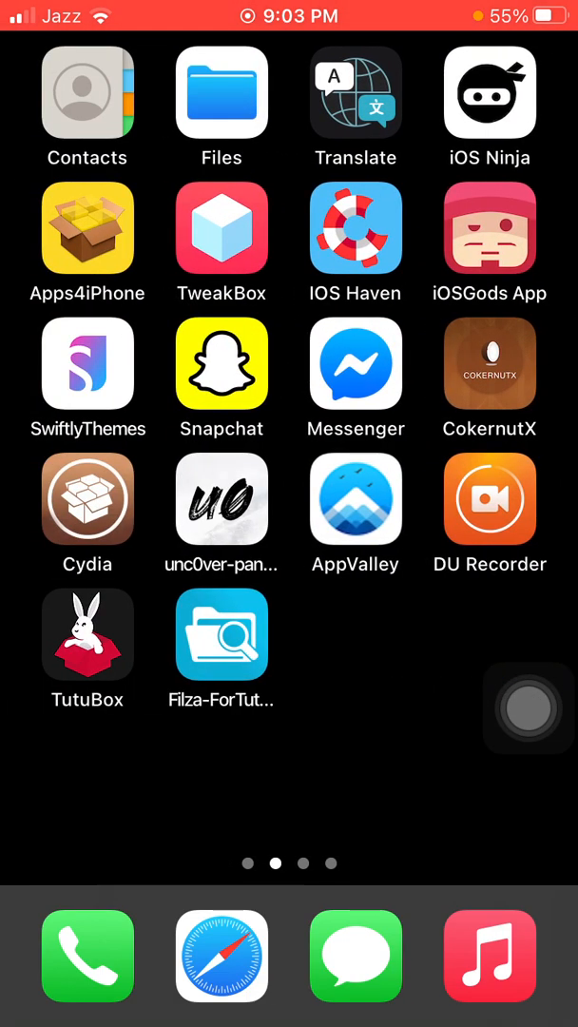